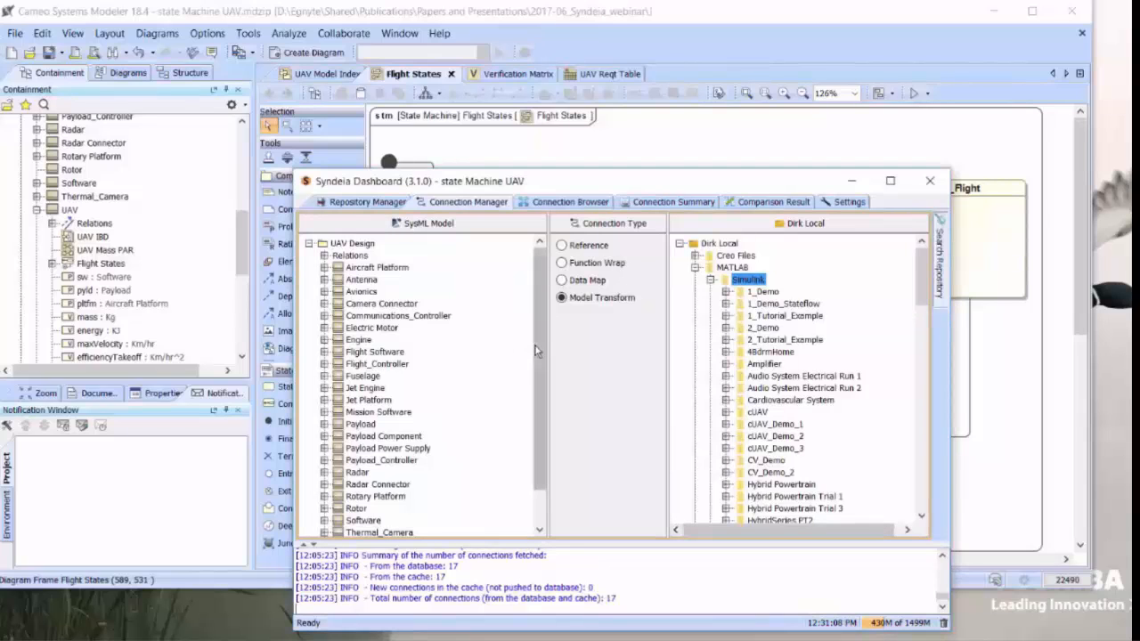
Step: Select the Flight States state machine as the Model Transform source for Simulink
scroll("down", 3)
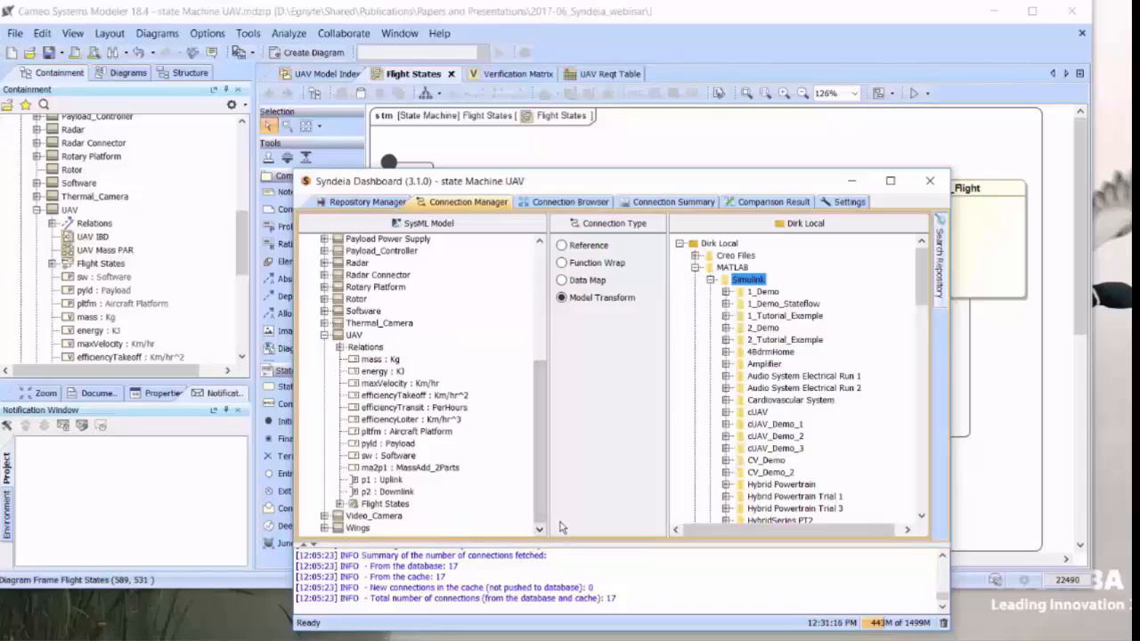
mouse_move(579, 513)
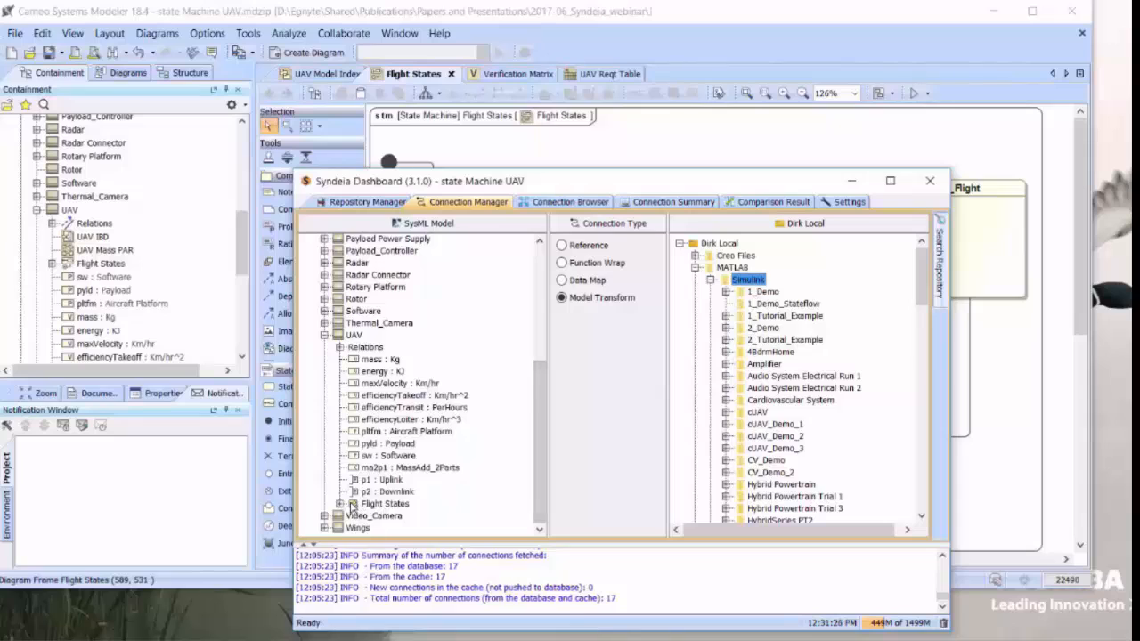
left_click(385, 503)
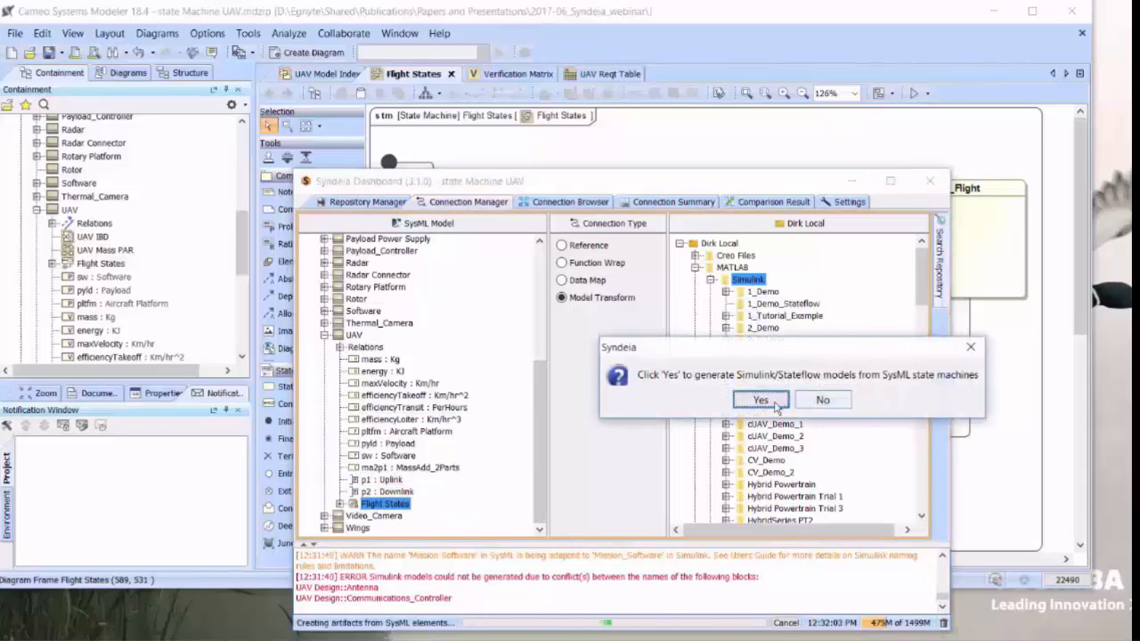
Step: Generate the Flight_States Stateflow model and expand it to list its states and transitions
left_click(759, 399)
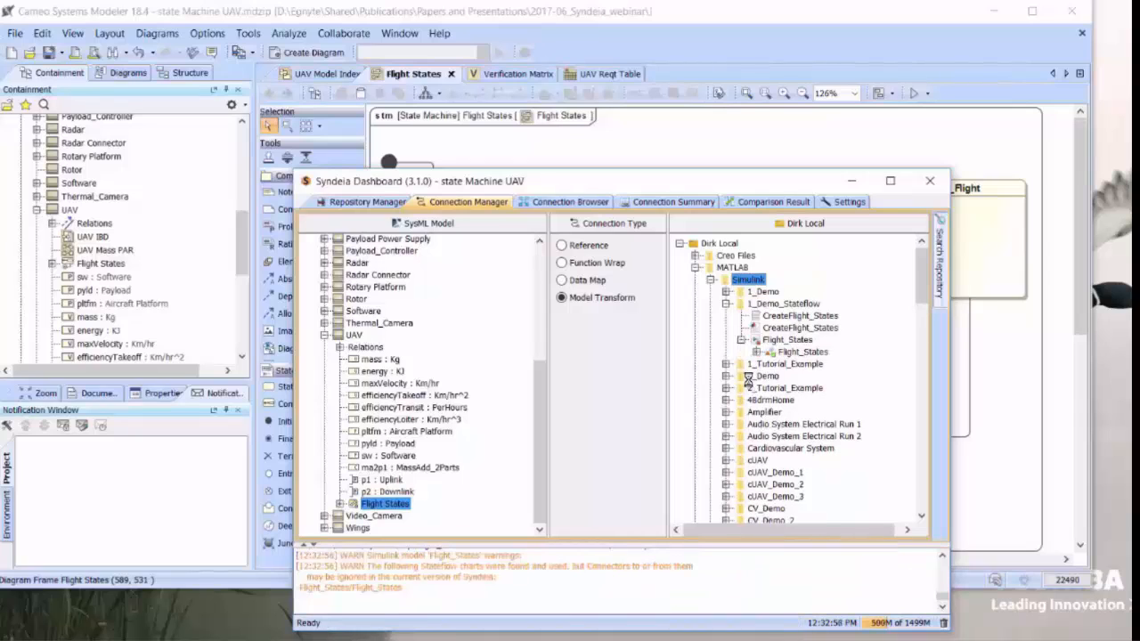
left_click(757, 340)
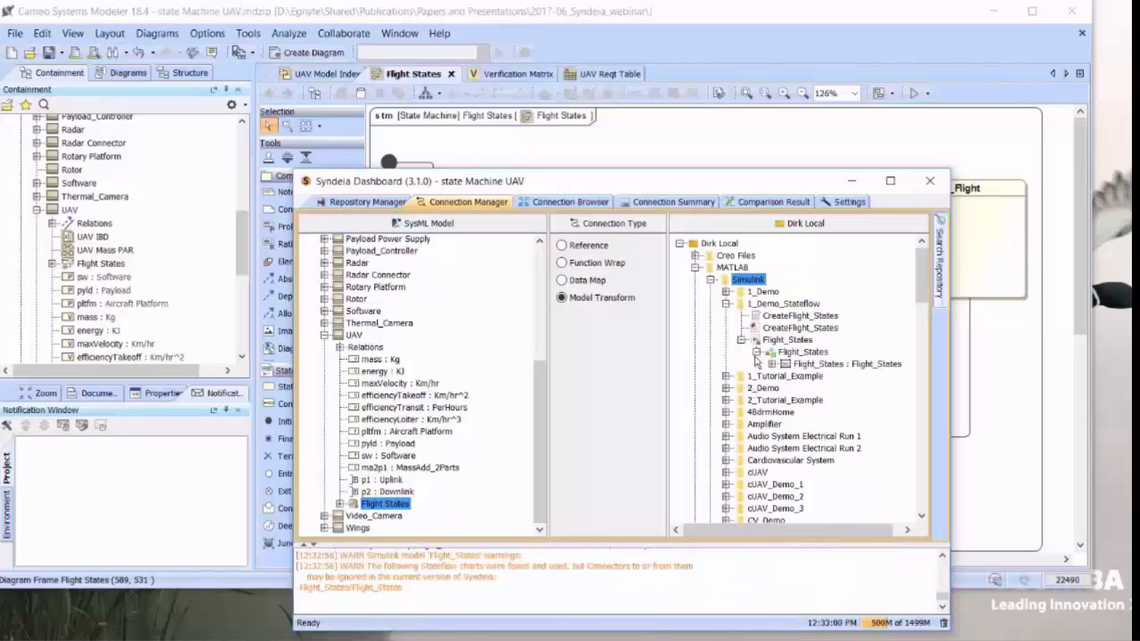
left_click(771, 363)
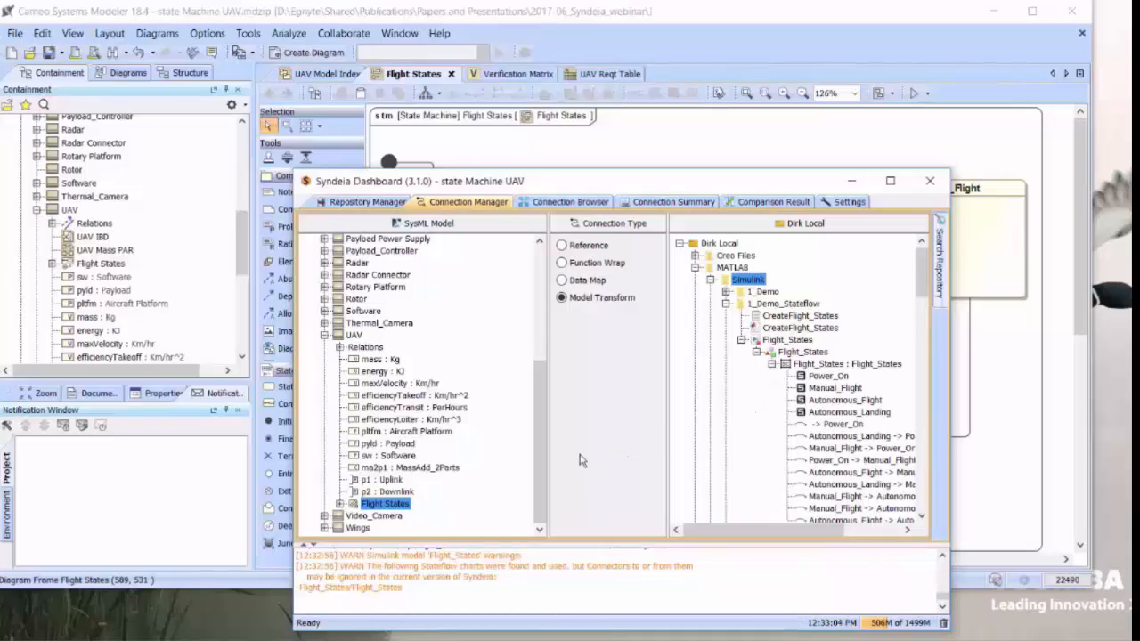
Step: Bring up the actions menu for the Flight States element
right_click(386, 503)
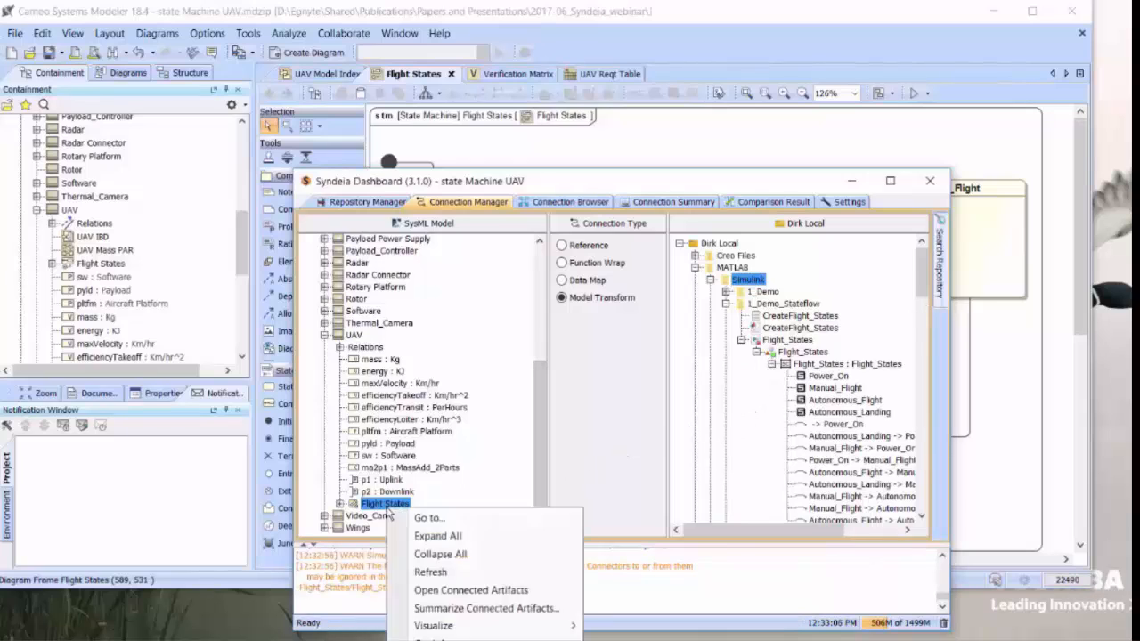
mouse_move(429, 518)
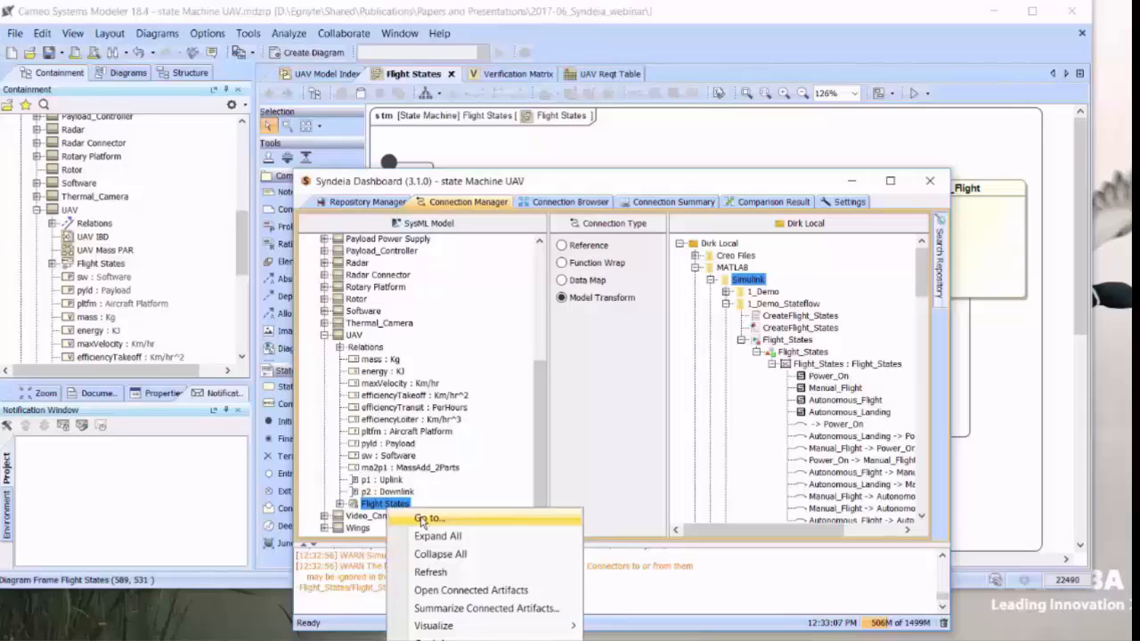
mouse_move(437, 571)
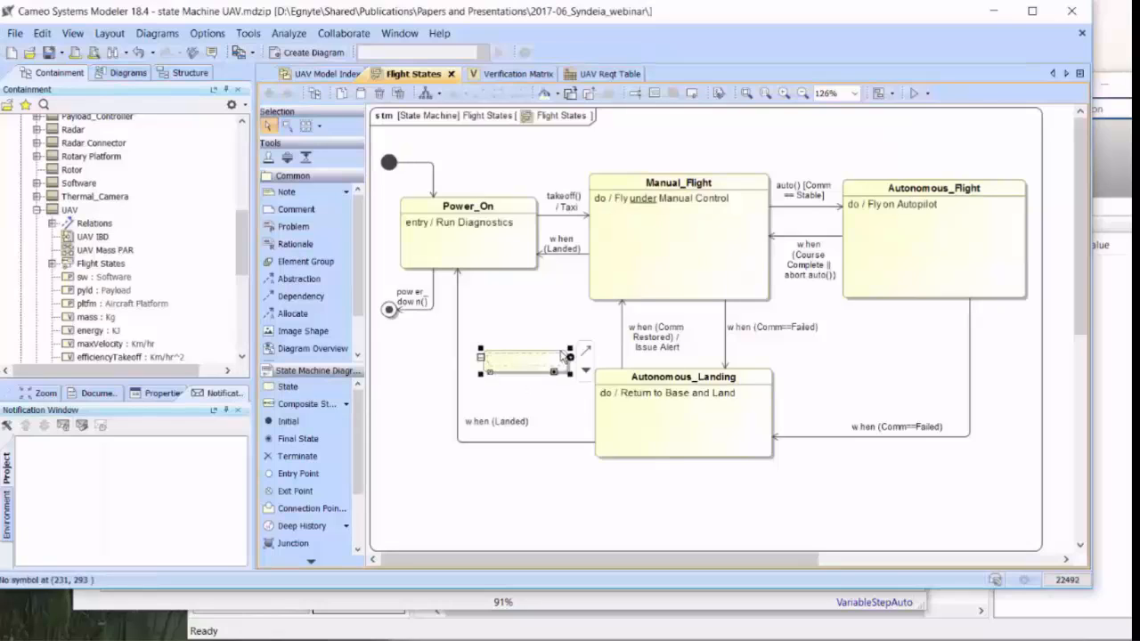
Step: Name the new state Pending and reroute the Landed and Comm Restored transitions through it
type("Pending")
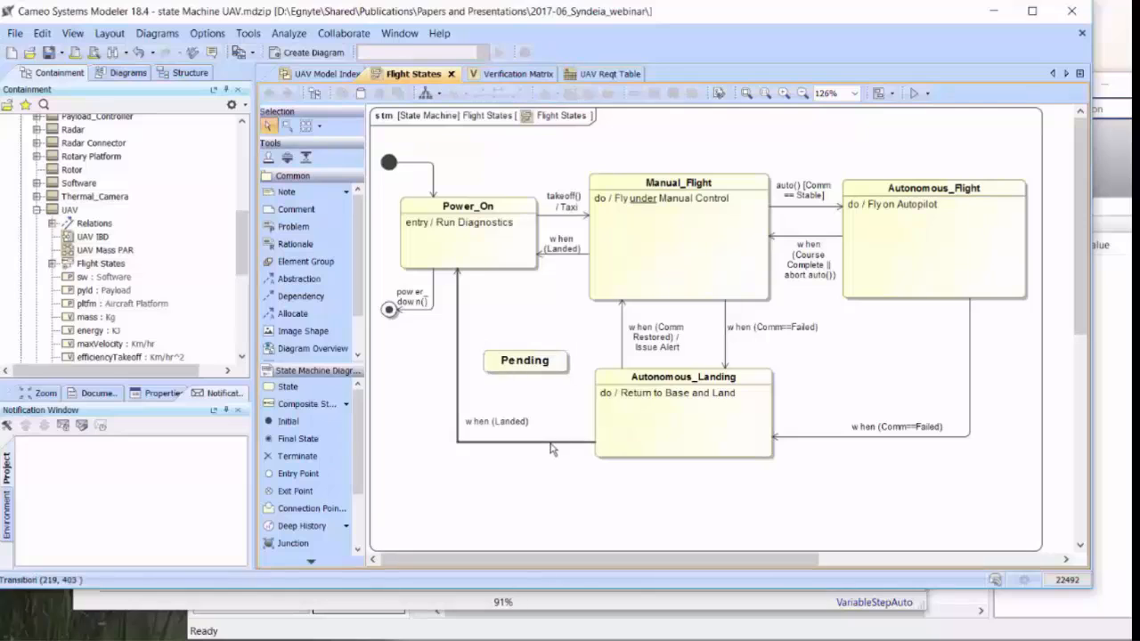
left_click(524, 360)
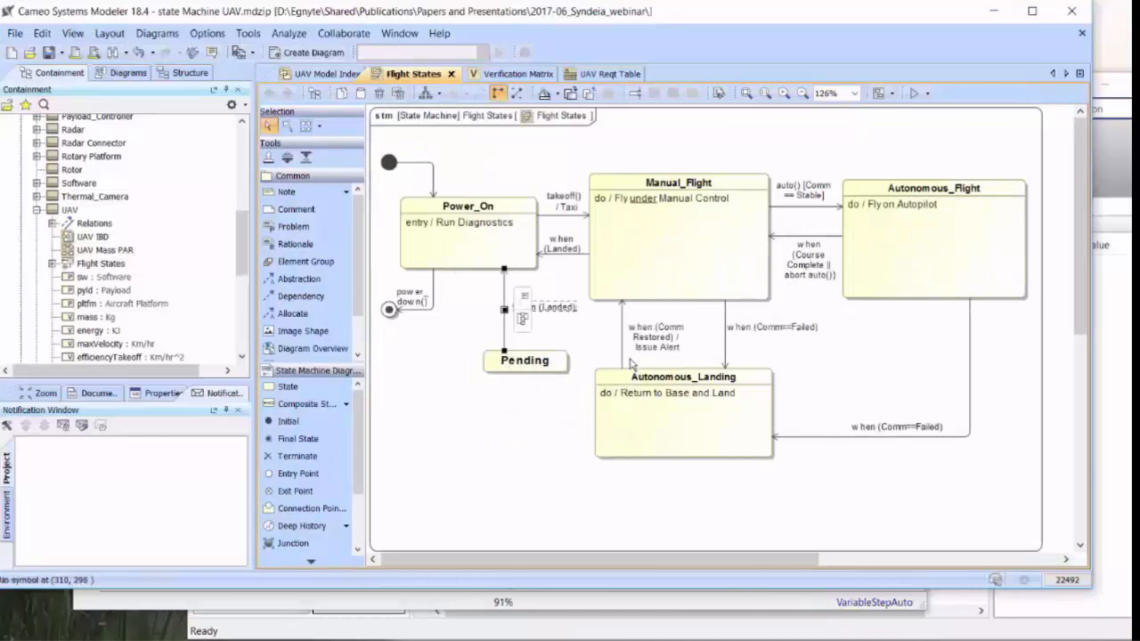
mouse_move(621, 343)
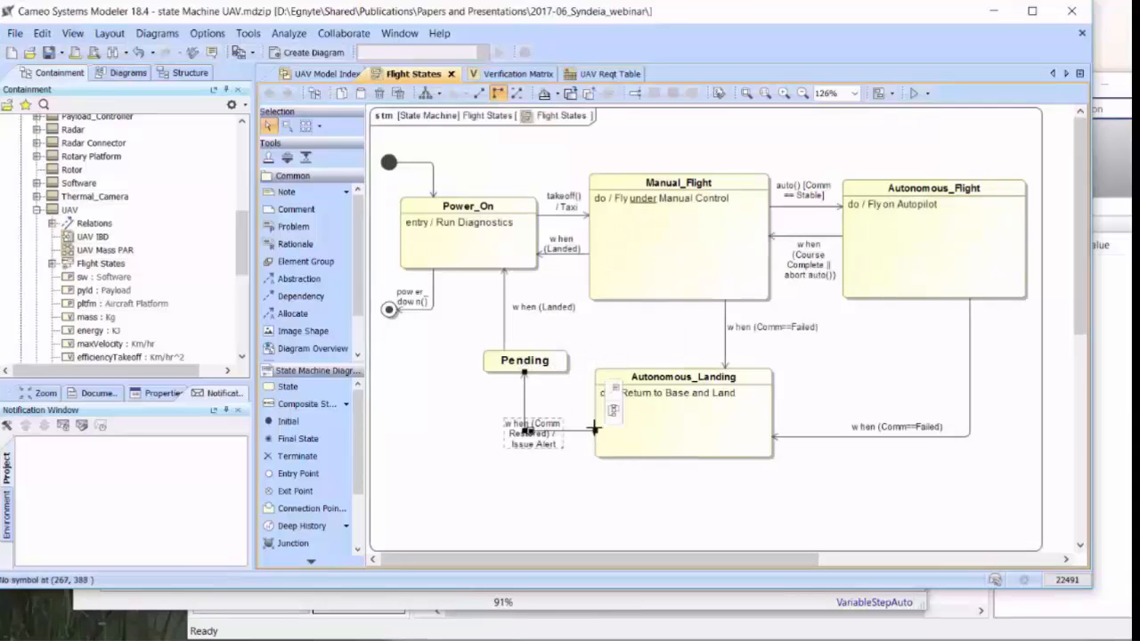
left_click(524, 359)
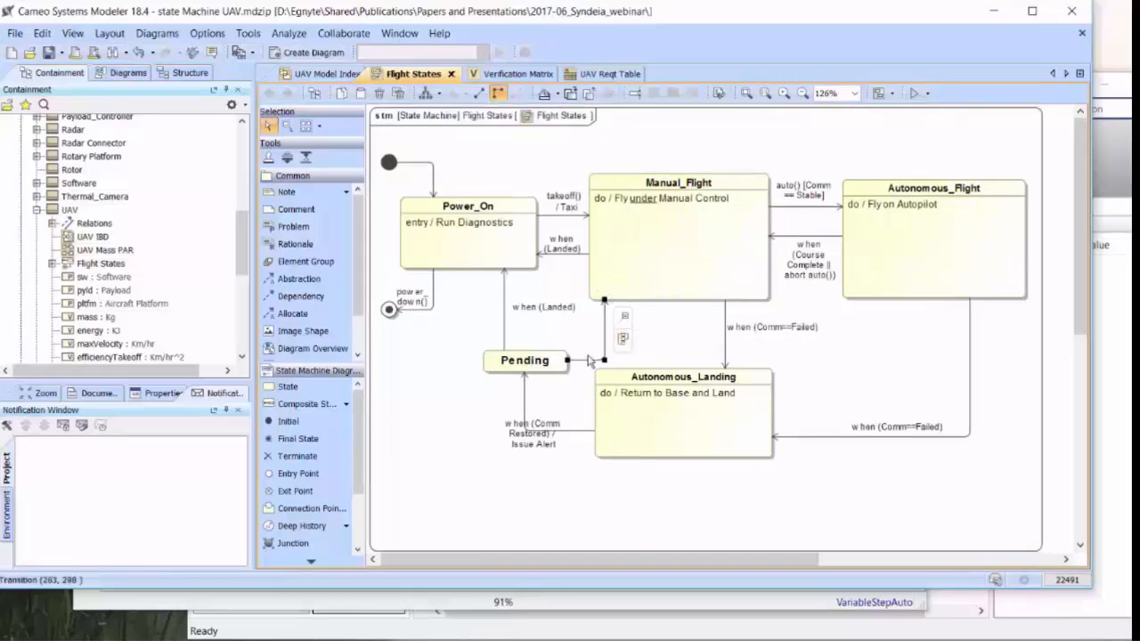
mouse_move(589, 361)
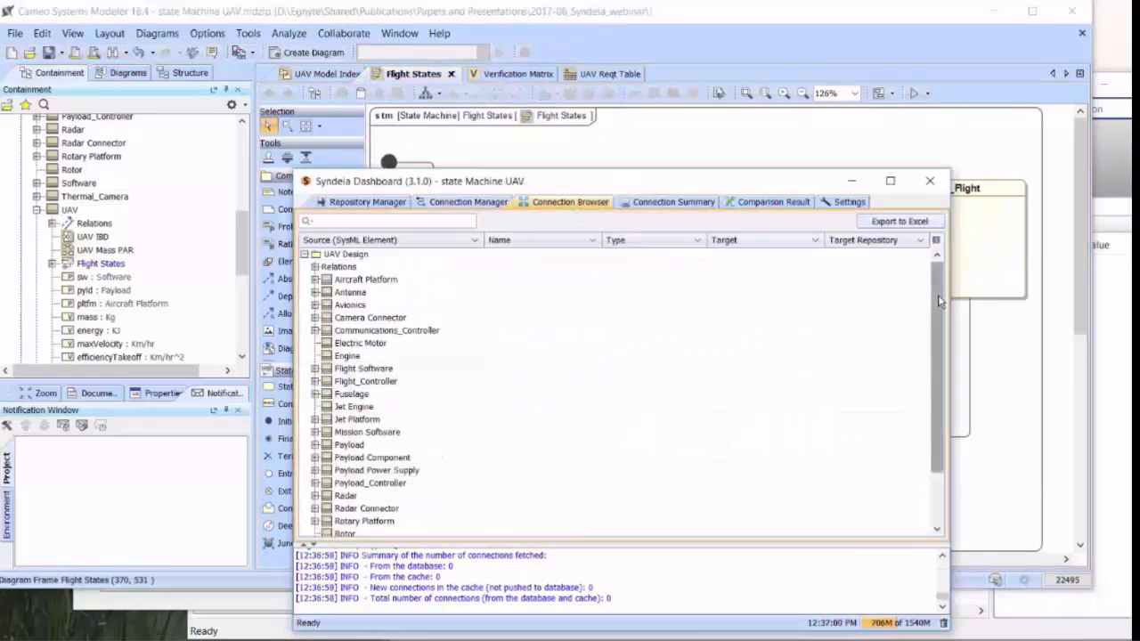
Step: Request a Compare SysML & Target on the Flight States connection
scroll("down", 3)
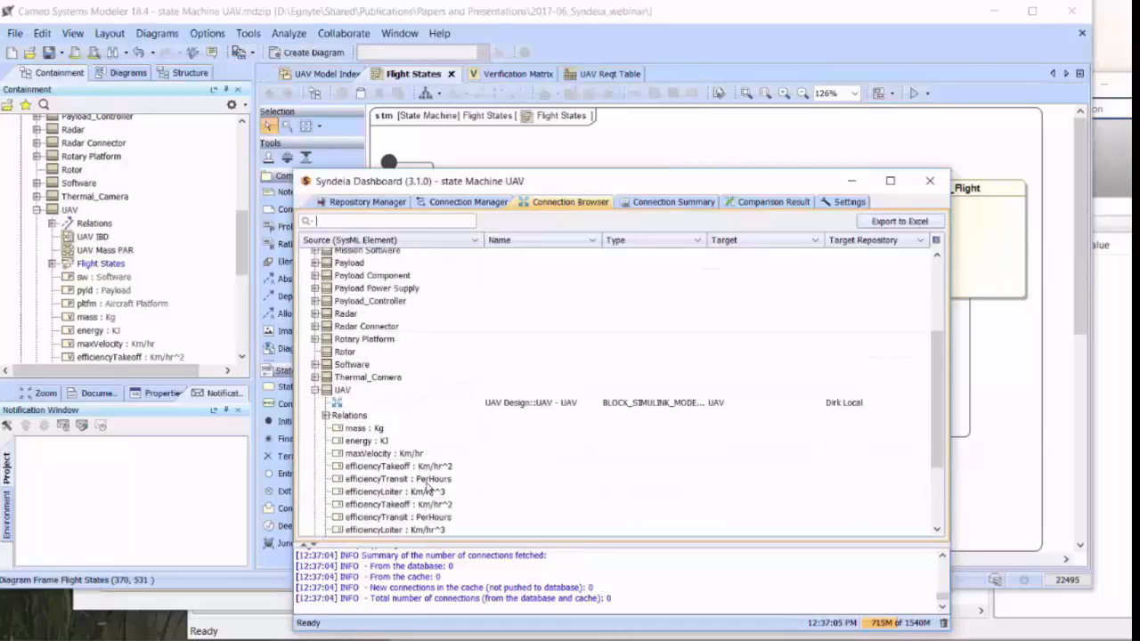
scroll("down", 3)
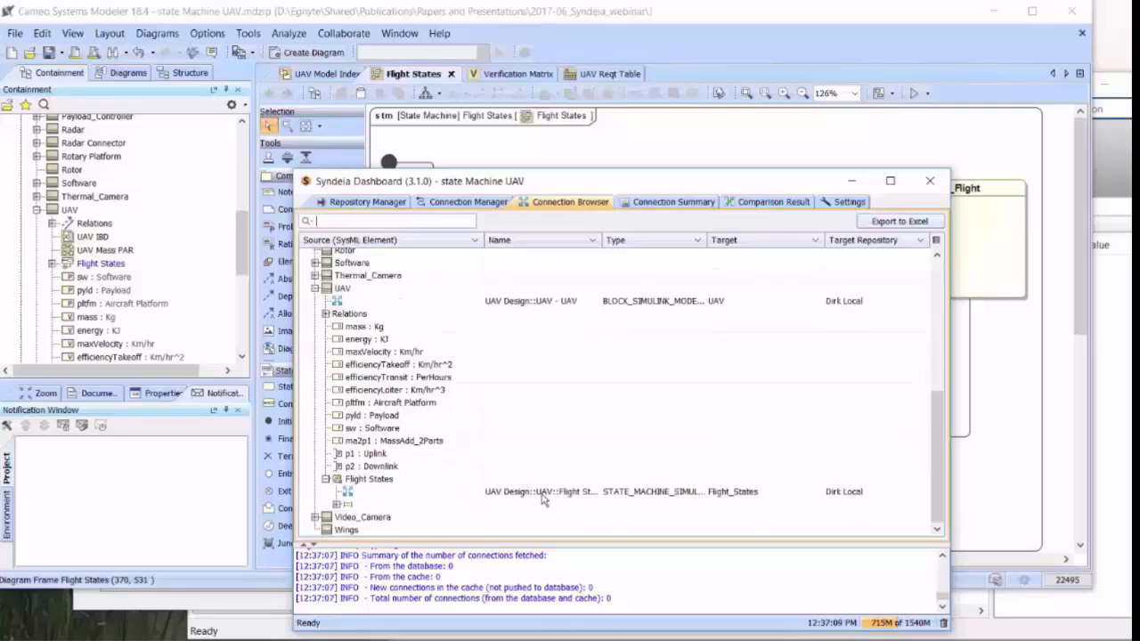
right_click(543, 491)
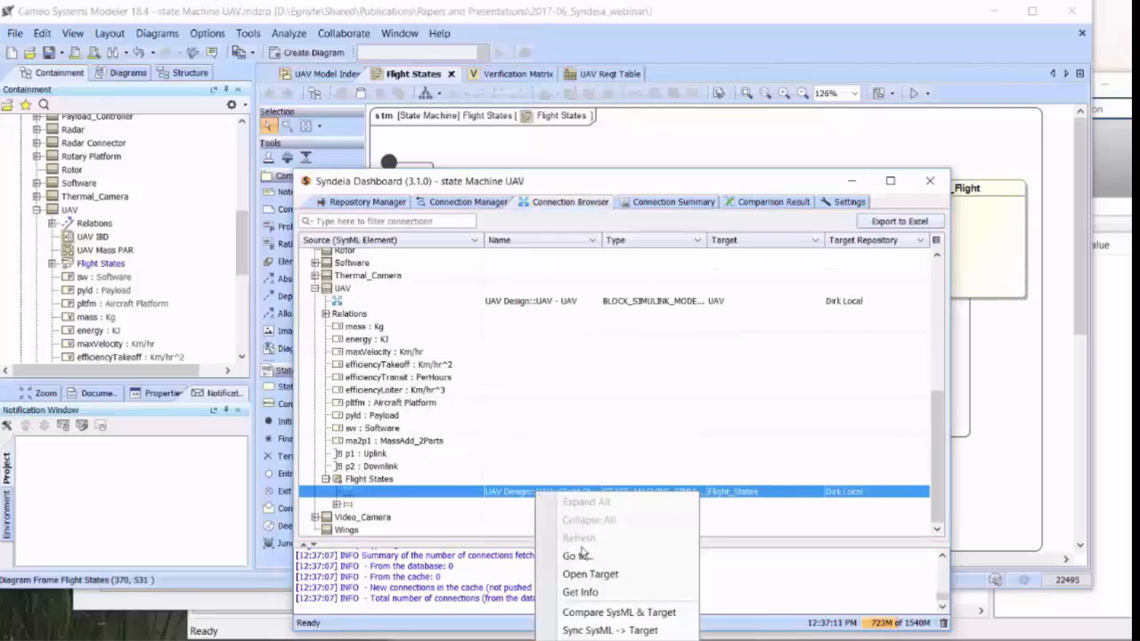
left_click(619, 613)
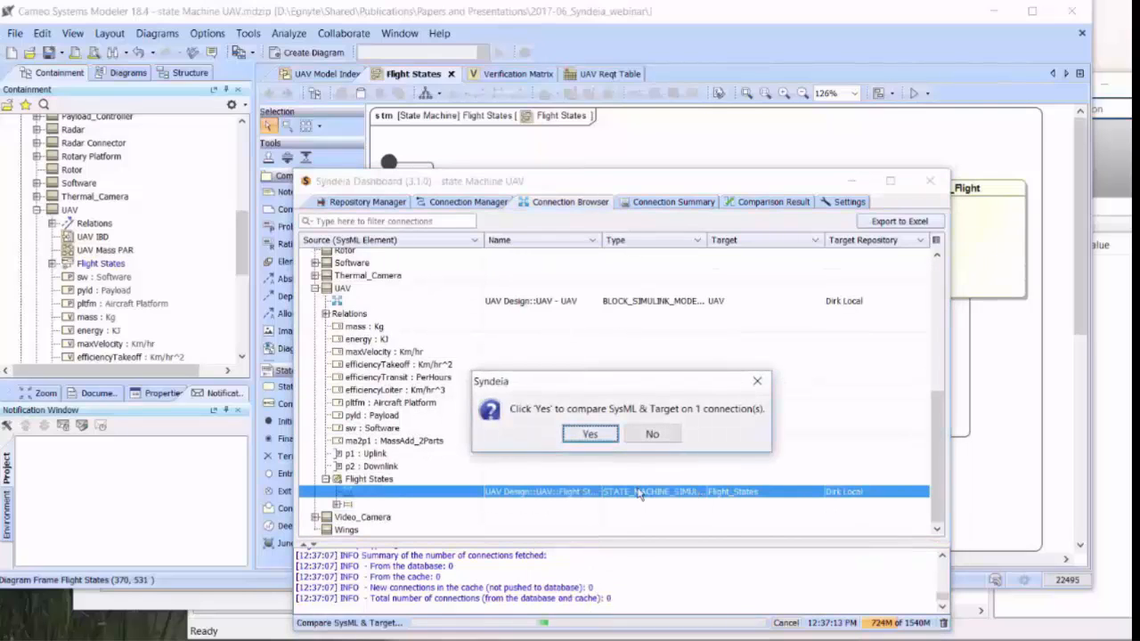
Step: Run the comparison flagging Pending as unmatched, then return to the Connection Browser
left_click(589, 434)
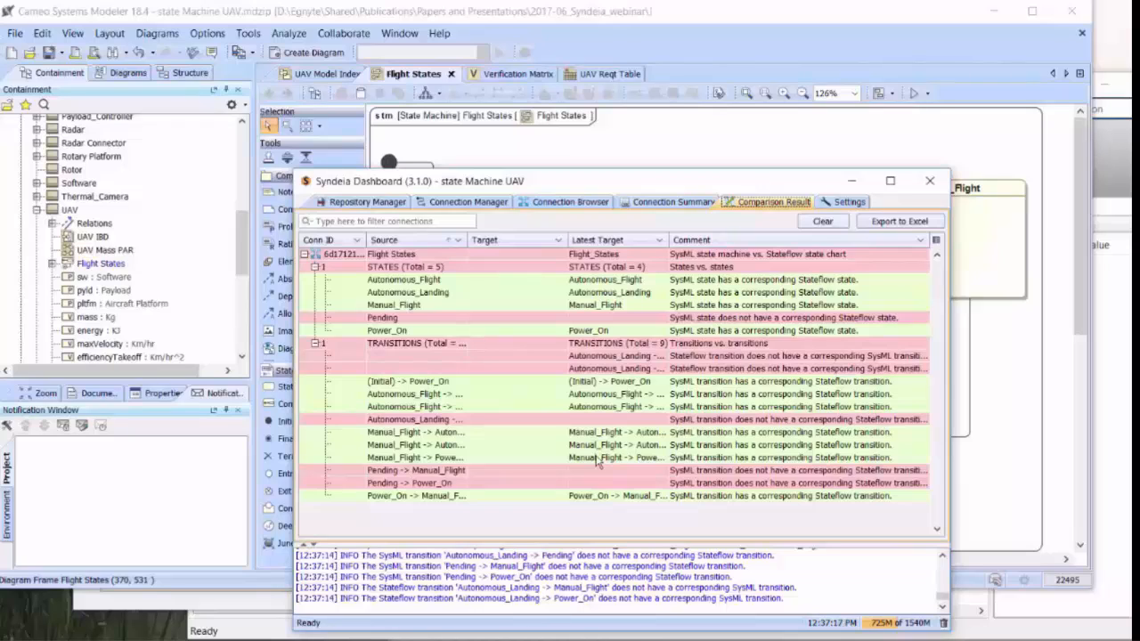
mouse_move(519, 436)
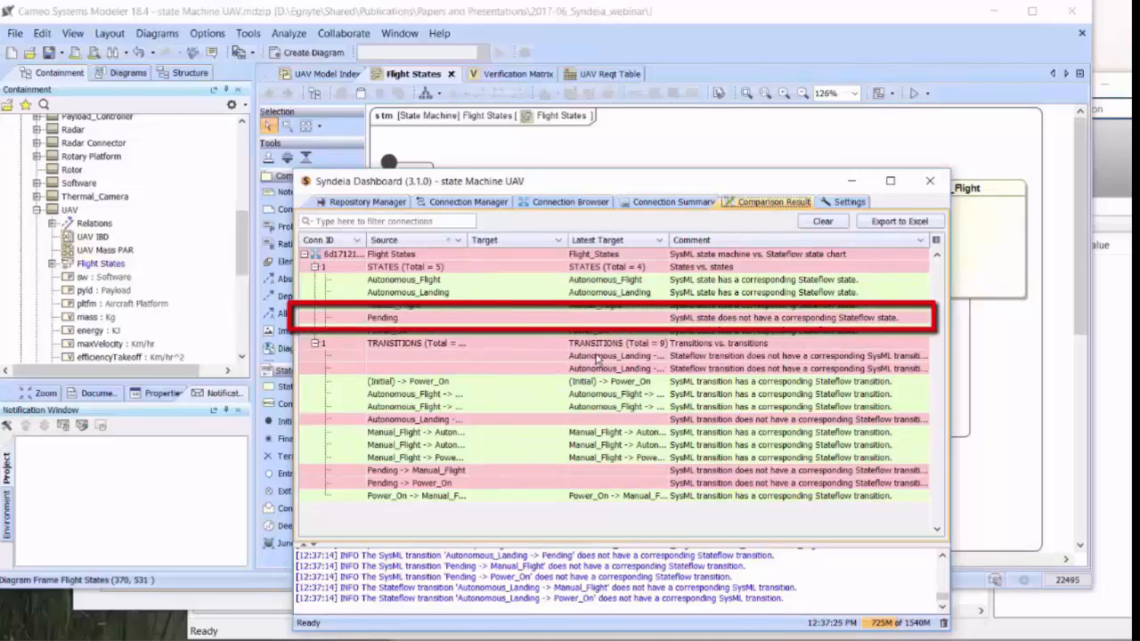
mouse_move(537, 427)
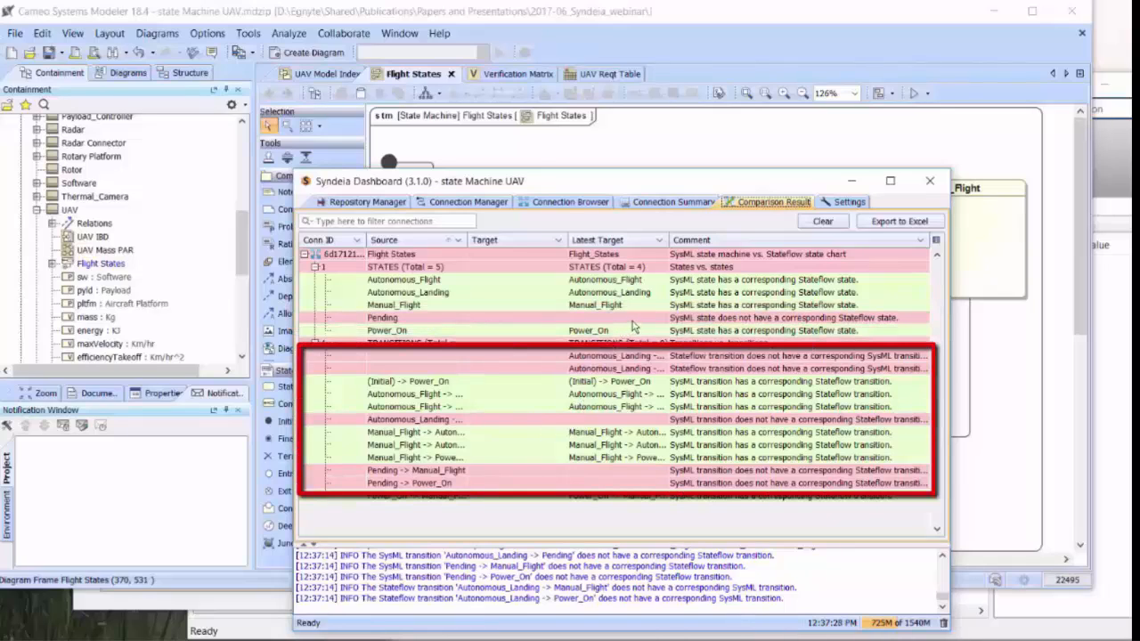
mouse_move(566, 211)
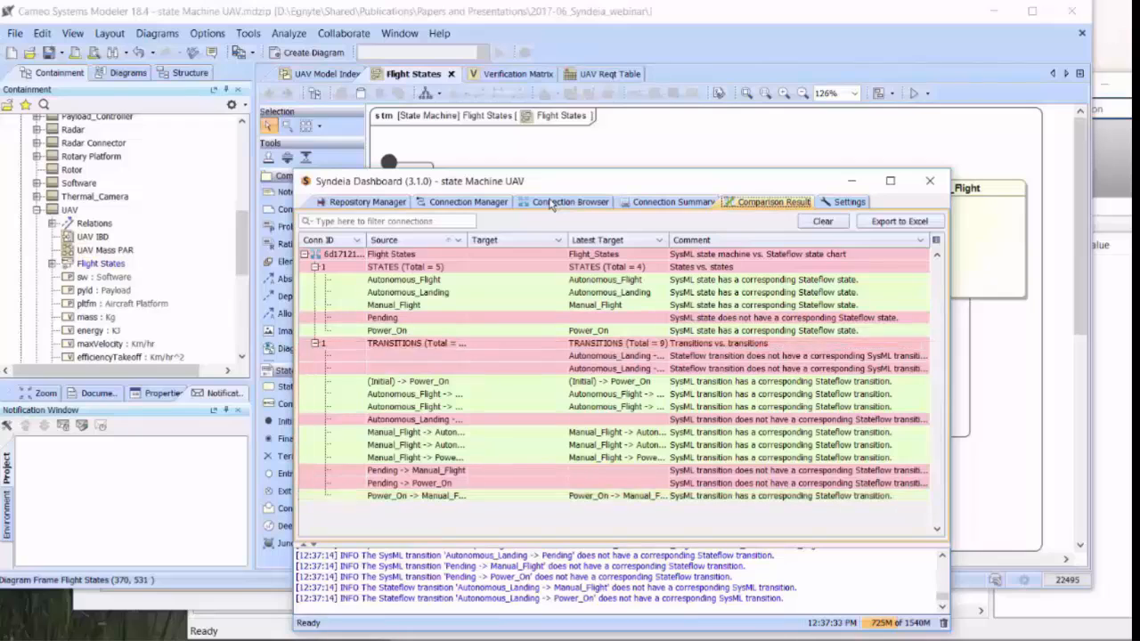
left_click(569, 201)
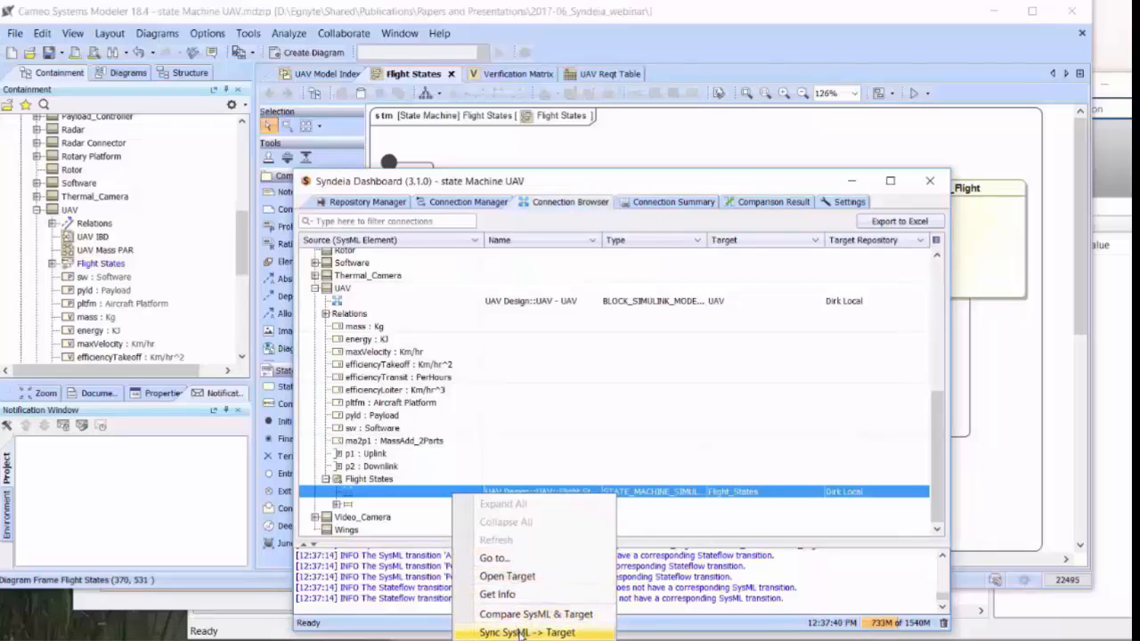
Step: Sync the Flight States state machine to its Stateflow chart
left_click(526, 633)
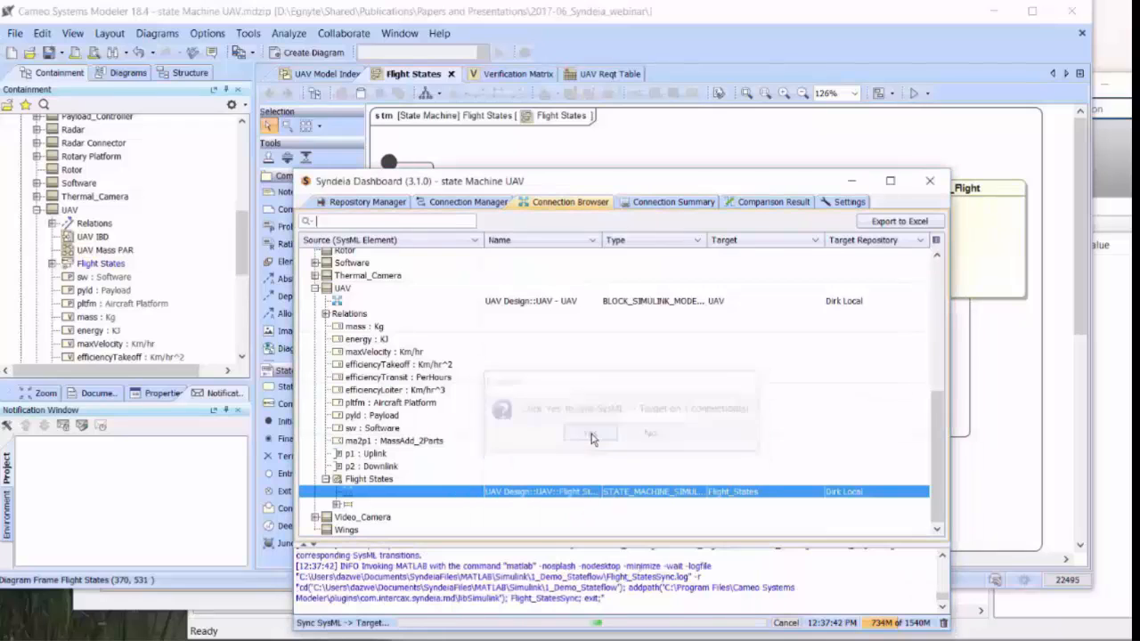
left_click(590, 433)
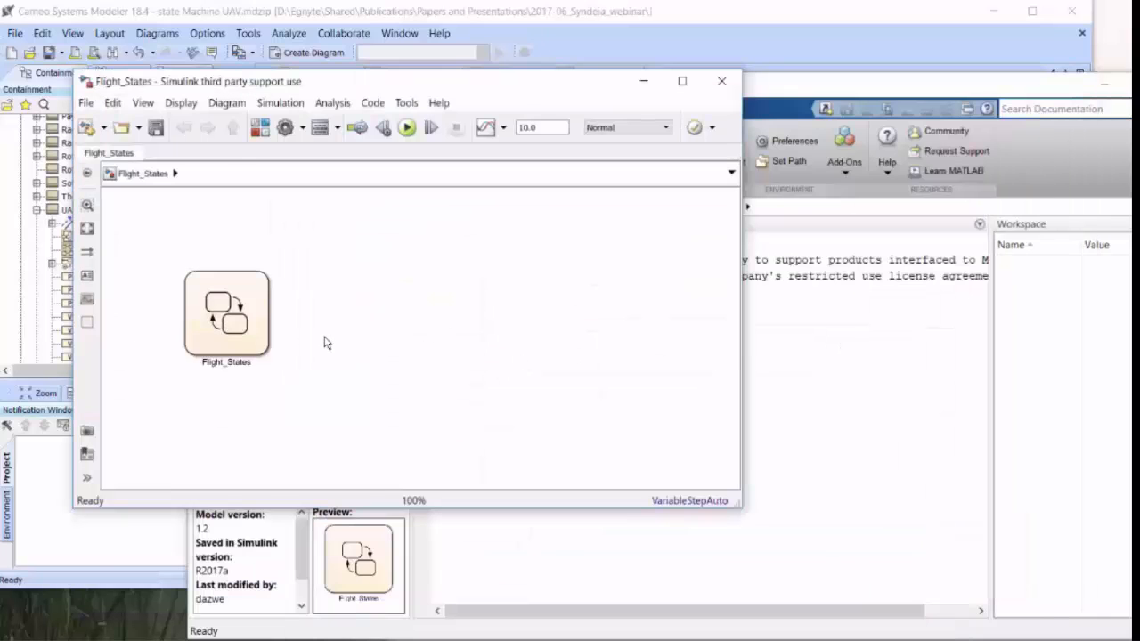
Step: Open the Flight_States chart in Simulink to inspect the synced Pending state
double_click(227, 311)
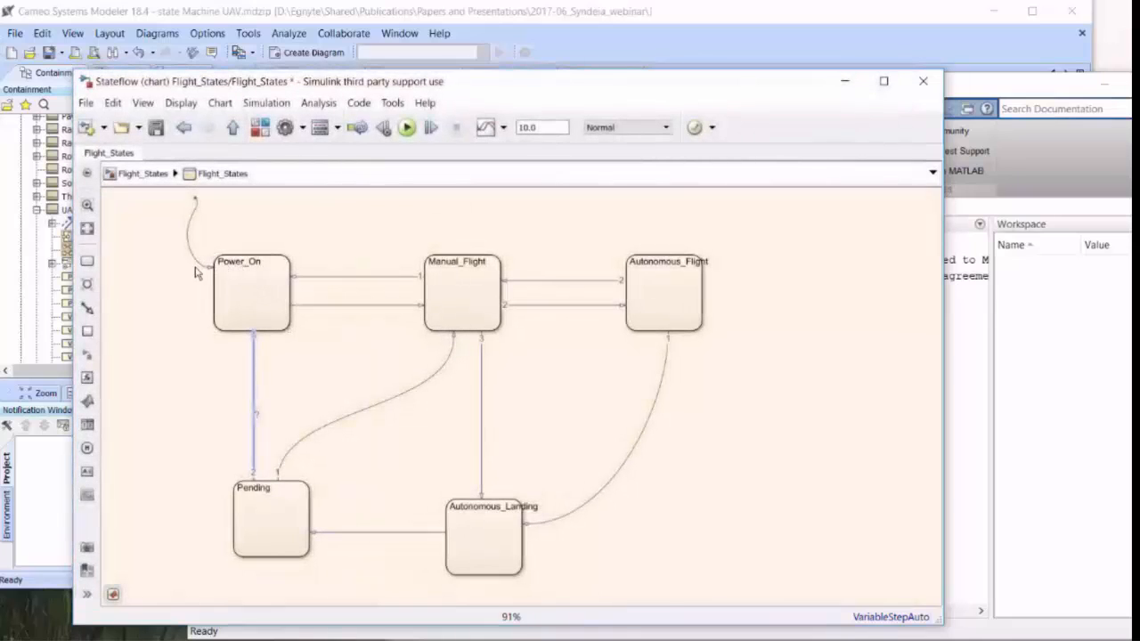
left_click(252, 256)
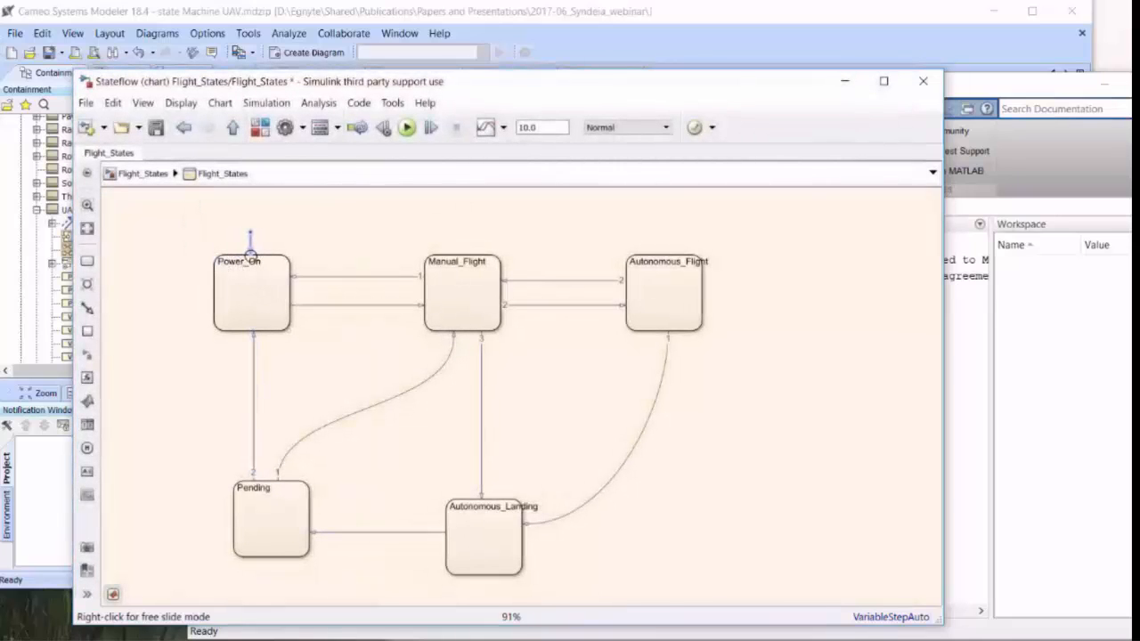